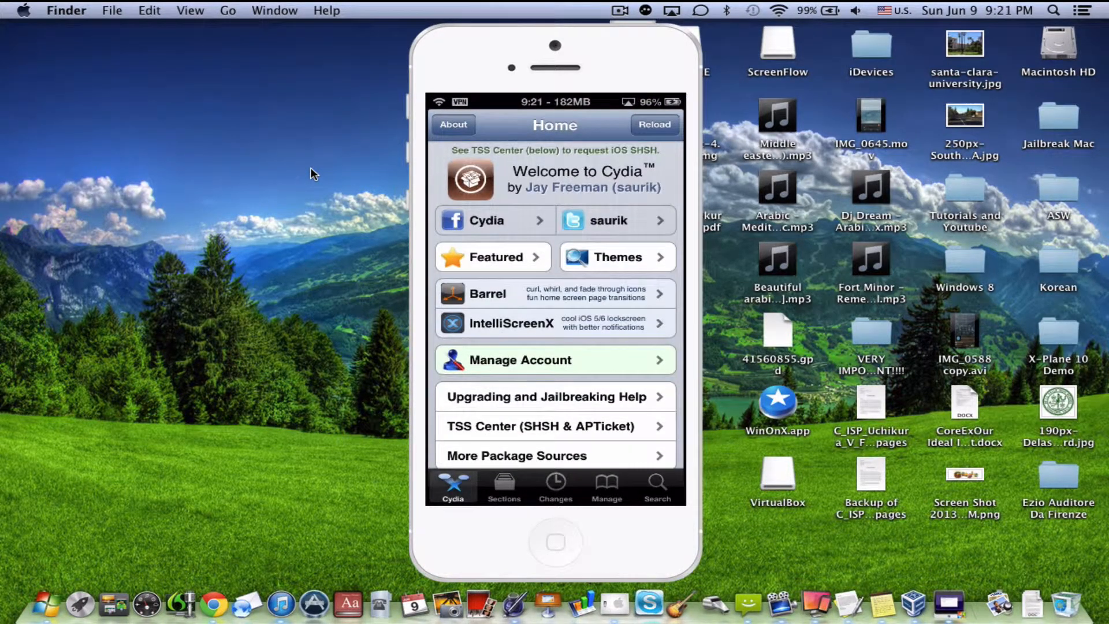
Search Cydia packages for 'Pandor' to find Pandora Downloader.
click(656, 487)
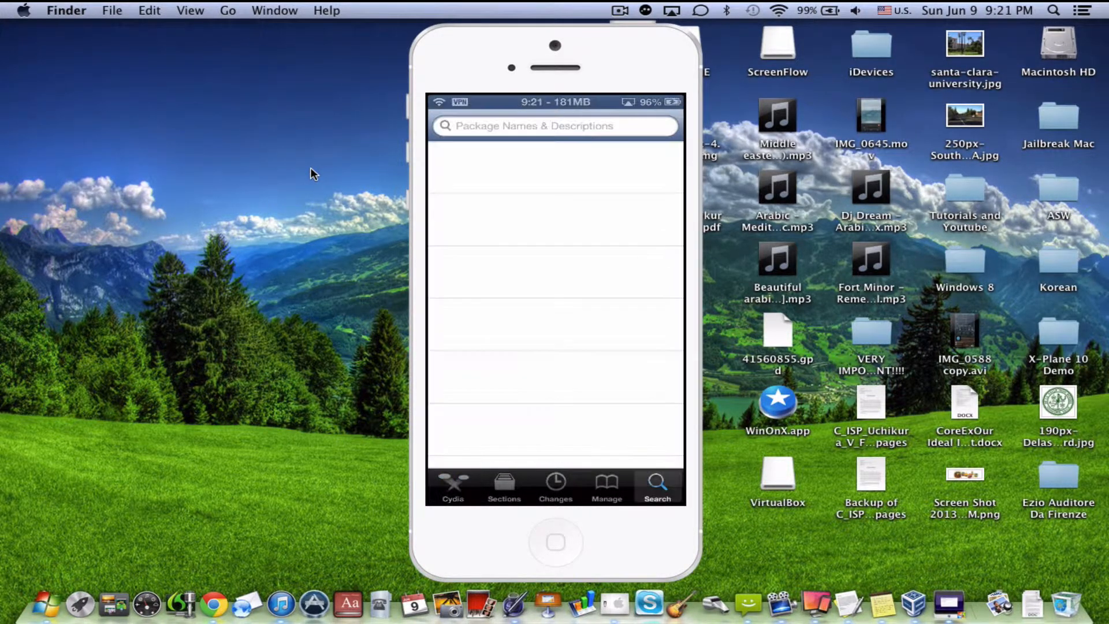
click(554, 126)
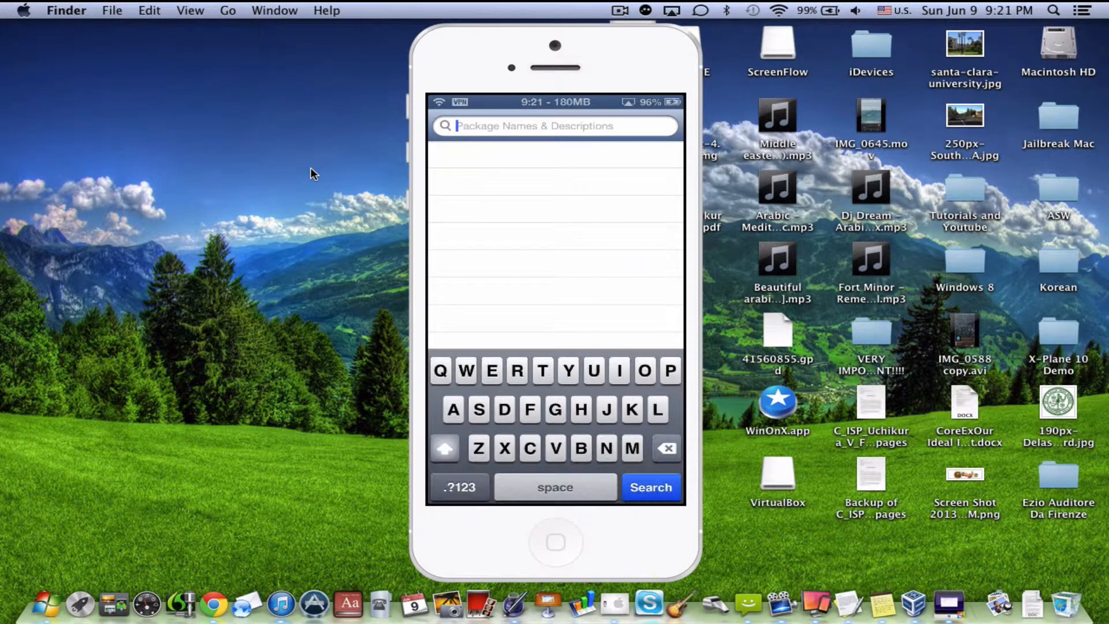
text(a)
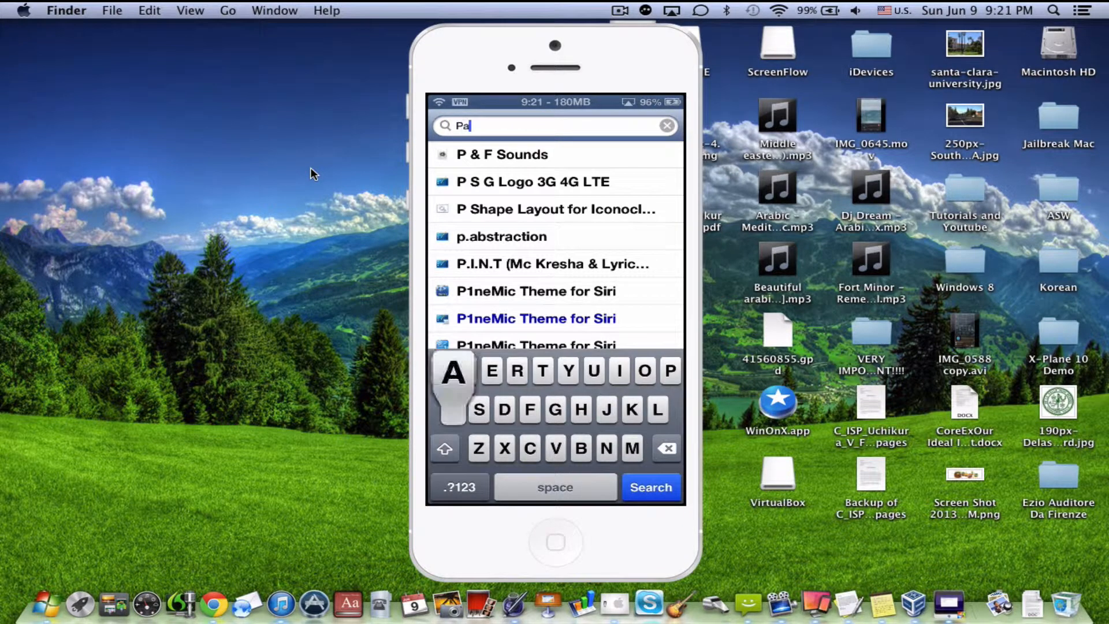
text(ndor)
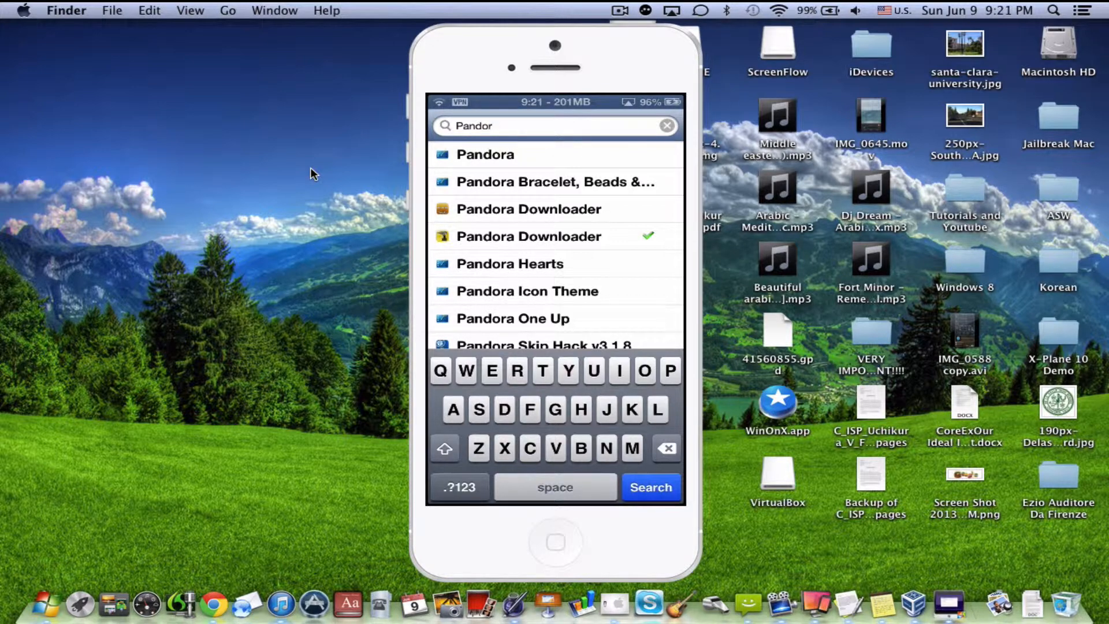
click(528, 236)
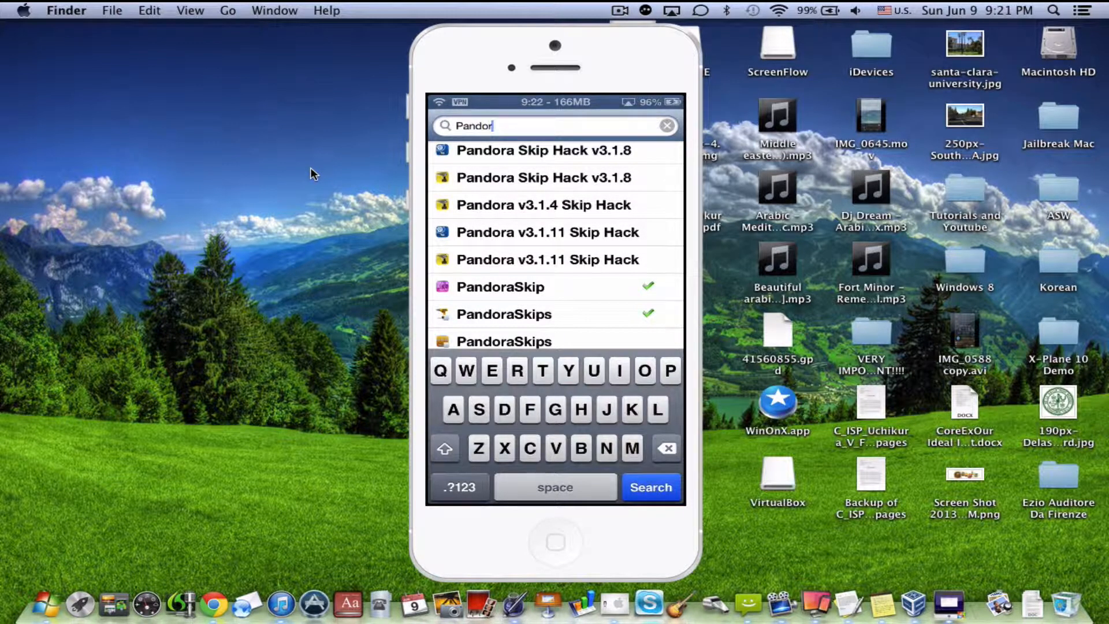
click(665, 126)
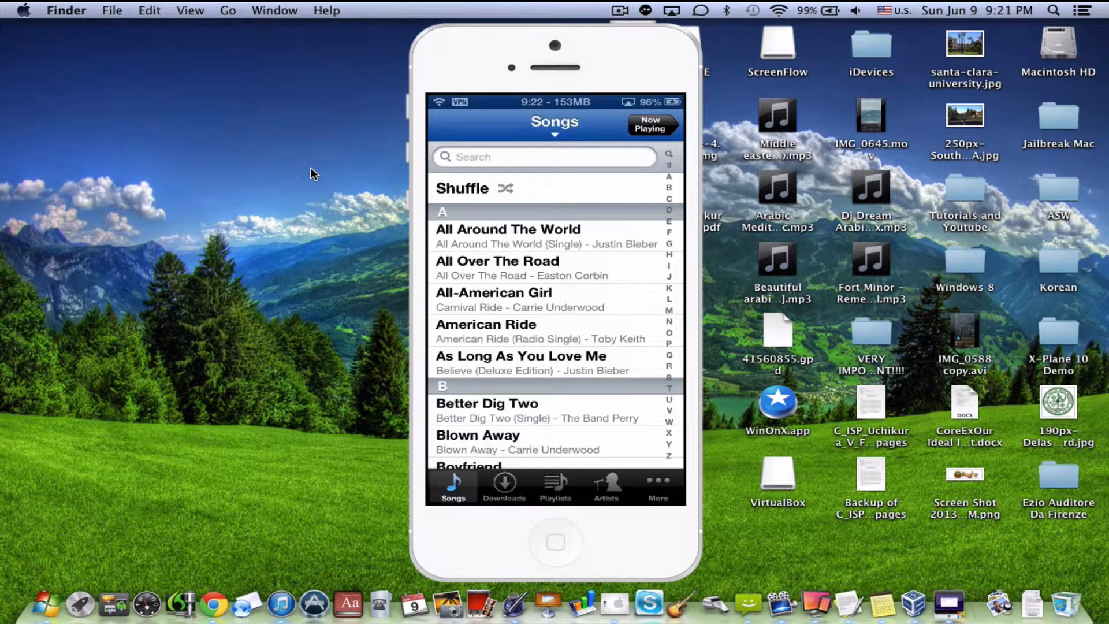
Open Pandora Downloader's Settings from the More section, showing unlimited skips, listening and no-ads options.
click(657, 486)
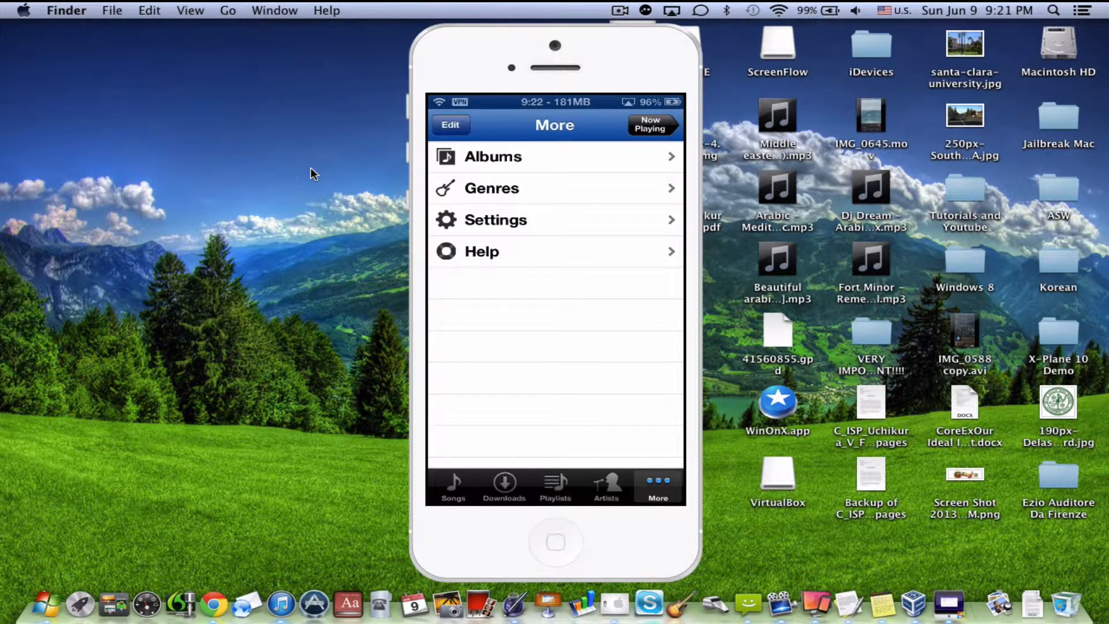
click(495, 220)
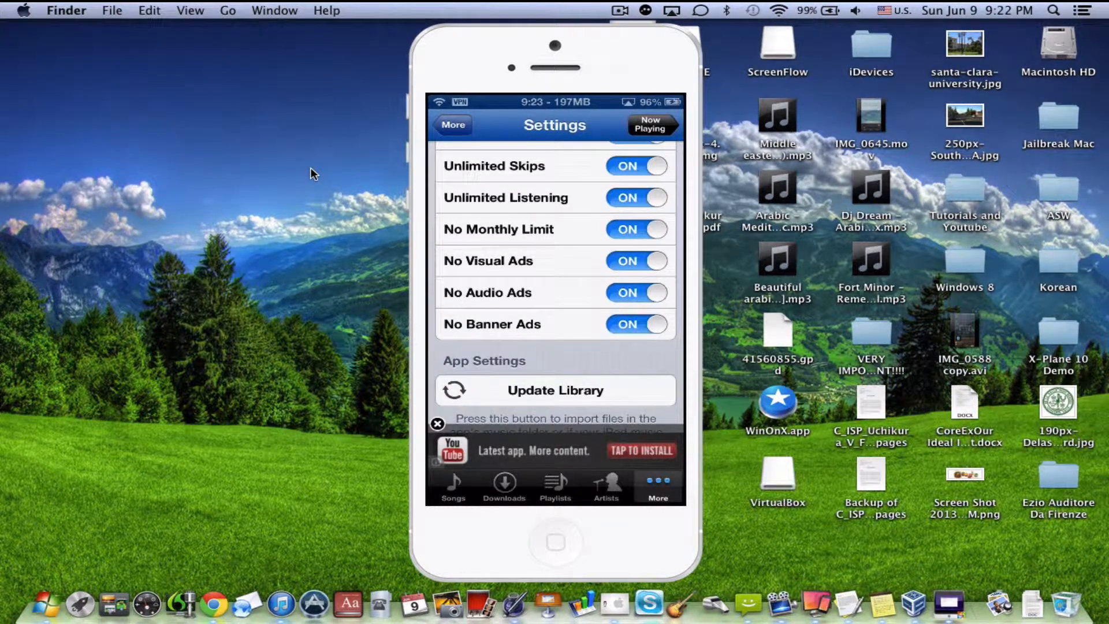
Scroll through Pandora Downloader's settings before exiting to the home screen.
scroll(down, 3)
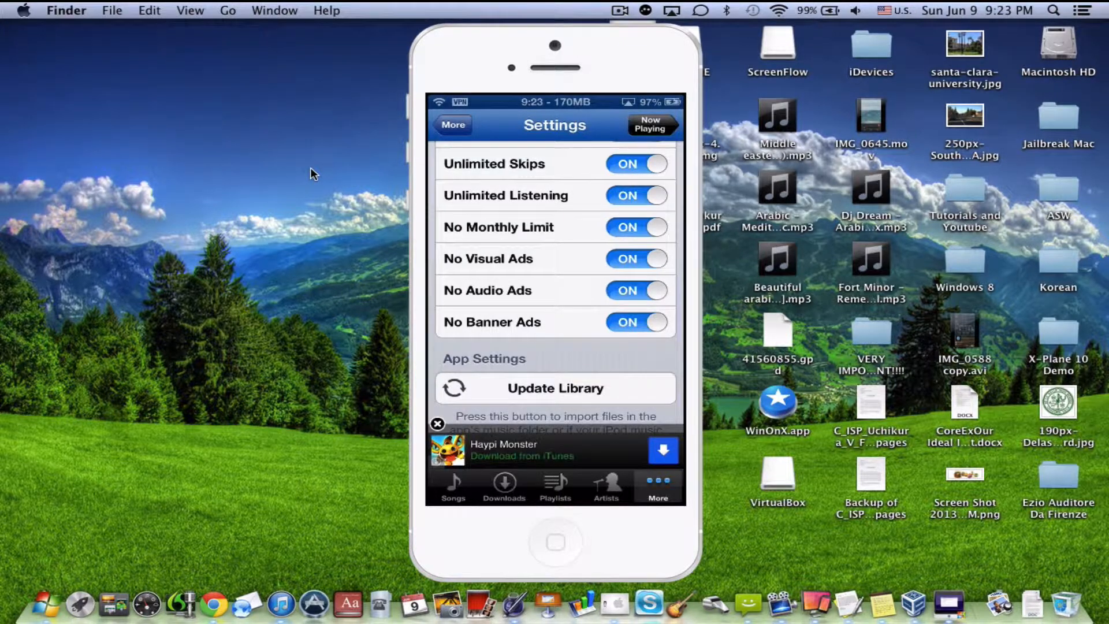
scroll(down, 3)
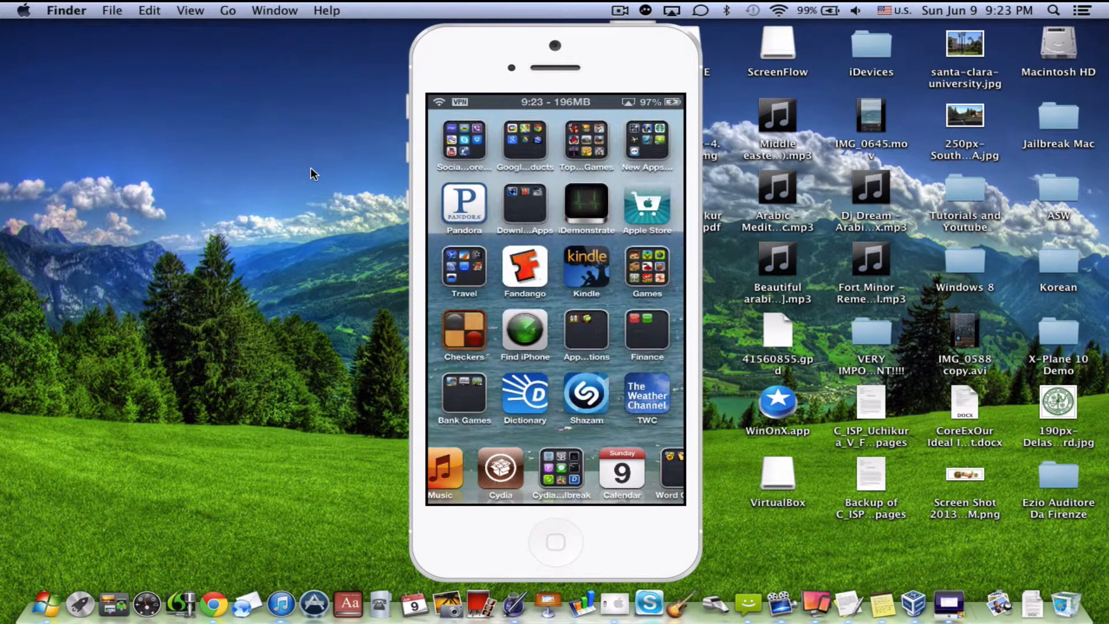
Launch Pandora, pause Ariana Grande's 'The Way' and save the song for download.
click(463, 198)
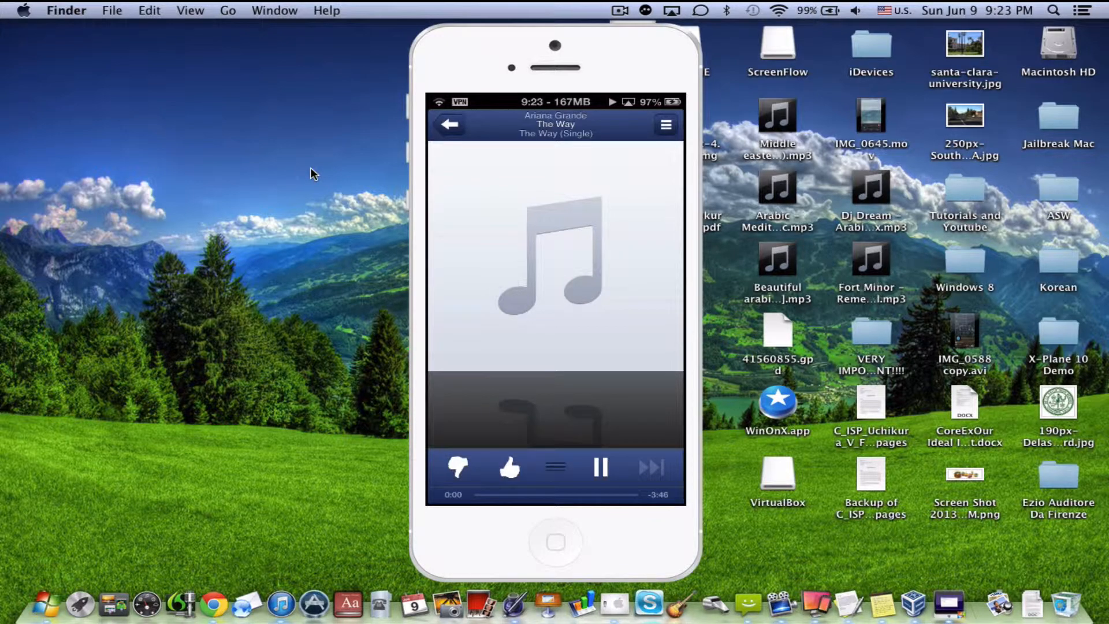
click(600, 467)
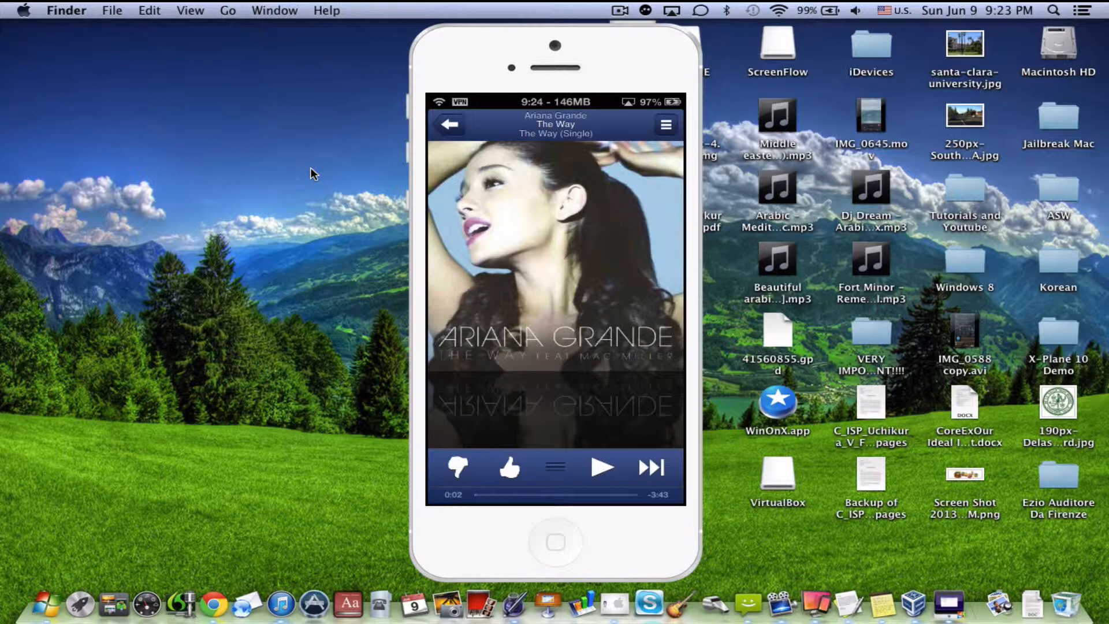
click(664, 124)
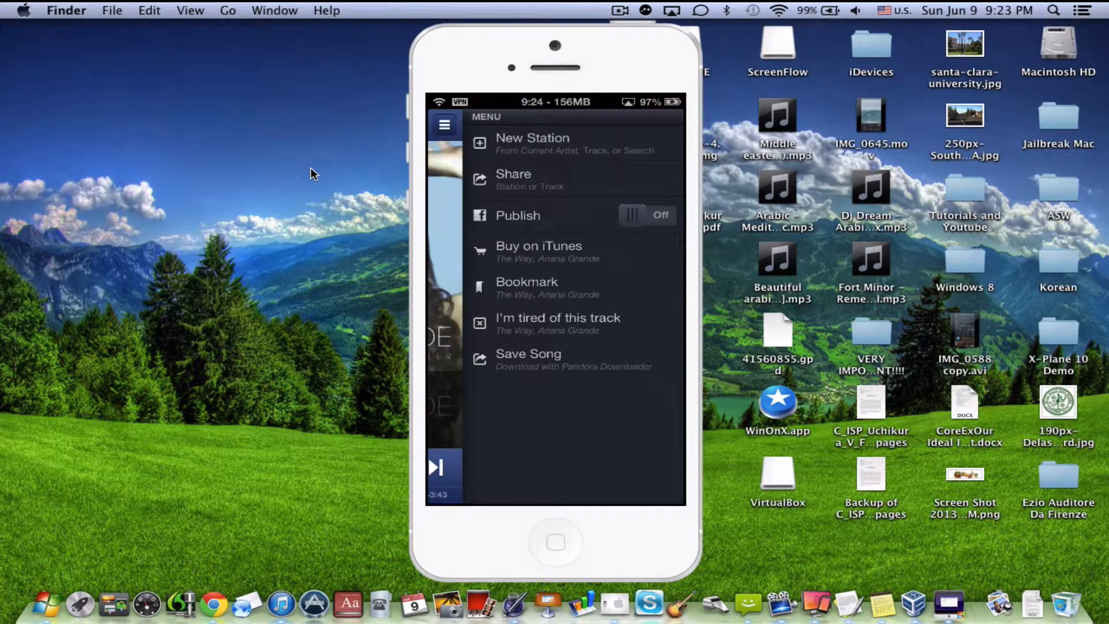
click(620, 10)
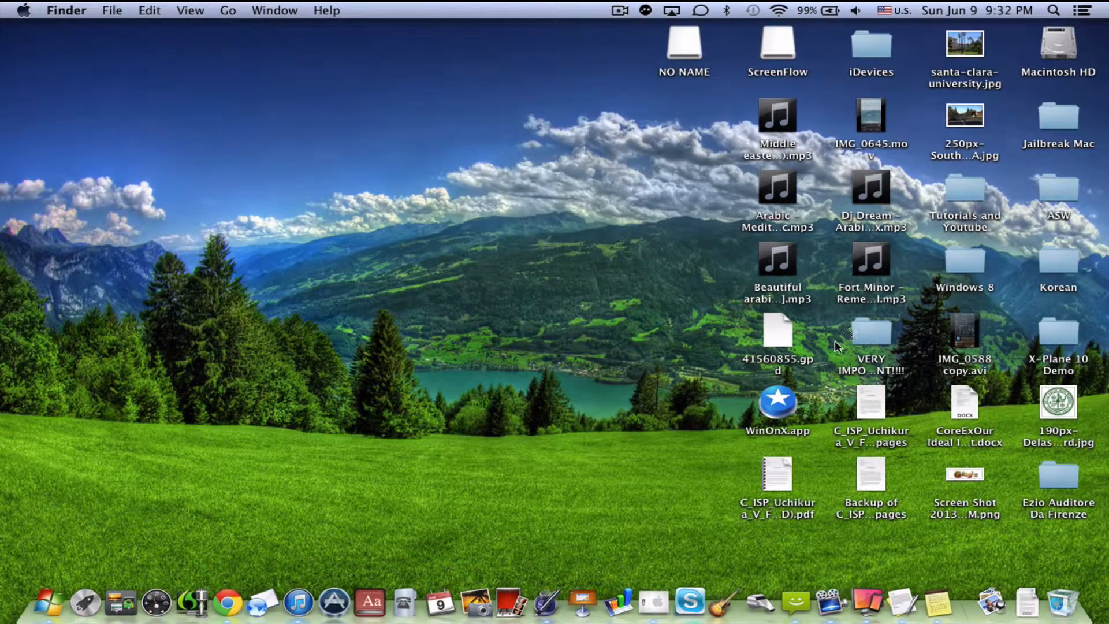
Bring the Reflector-mirrored iPhone screen back onto the Mac desktop.
click(839, 603)
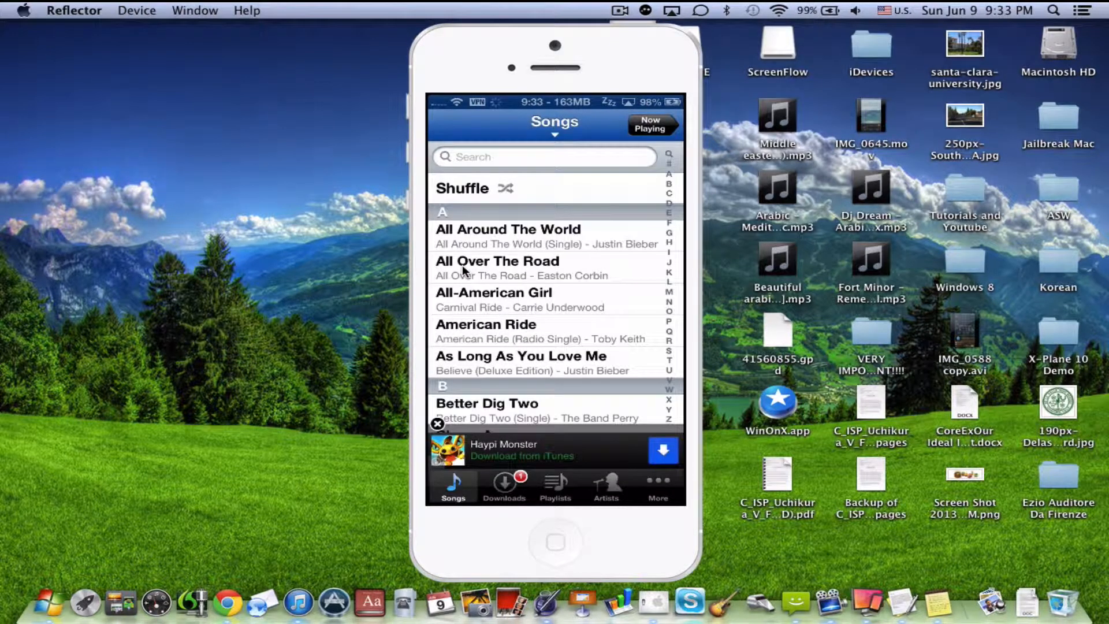
View Pandora Downloader's downloads list and open 'The Way' in the player.
click(504, 486)
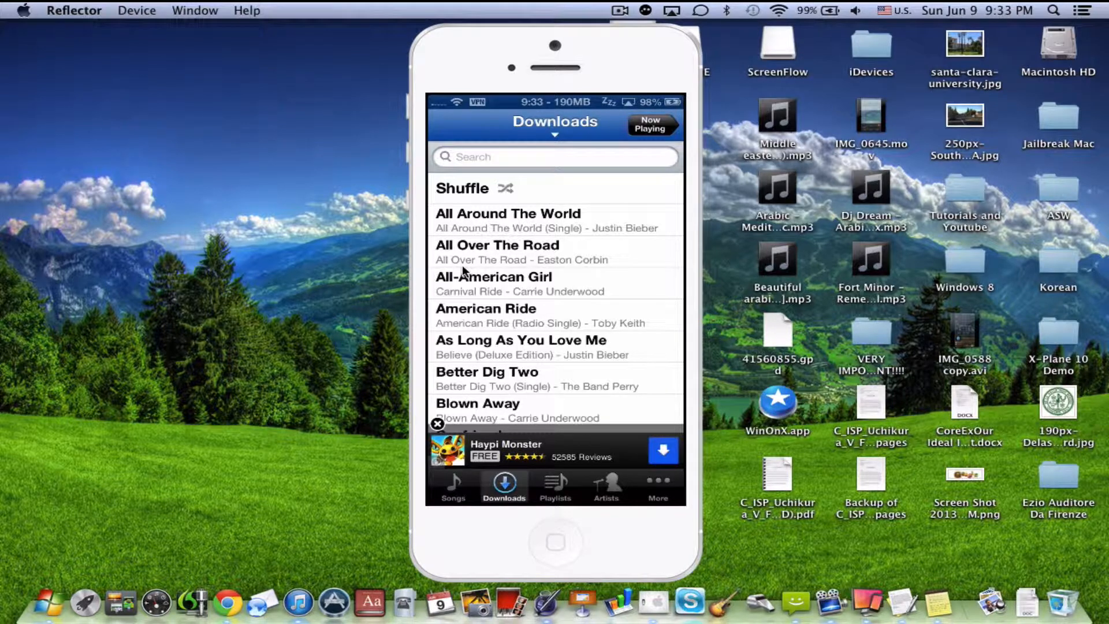
click(454, 488)
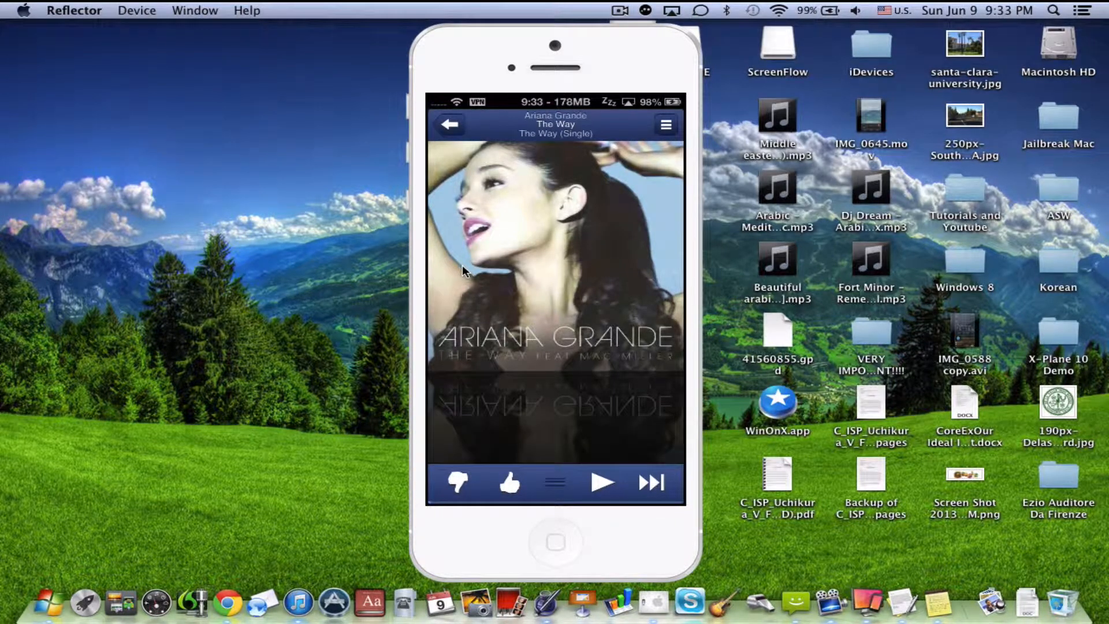
Return to the player; the iPhone ends up locked with 'Radioactive' playing.
click(602, 483)
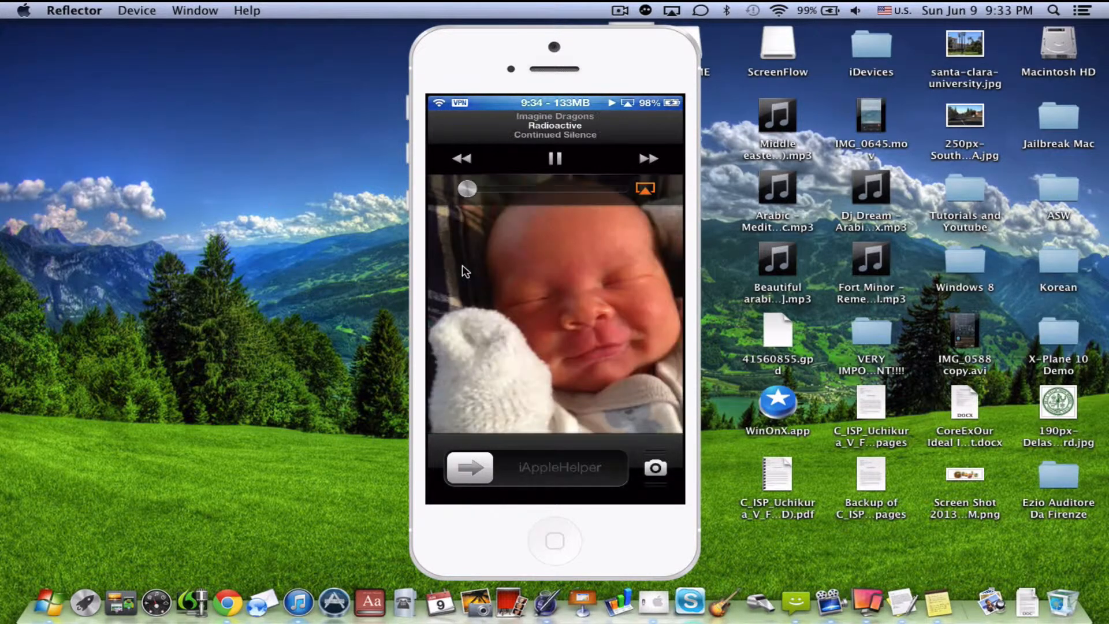
Skip forward twice from the lock screen, past 'Heart Attack' to 'Super Bass'.
click(647, 158)
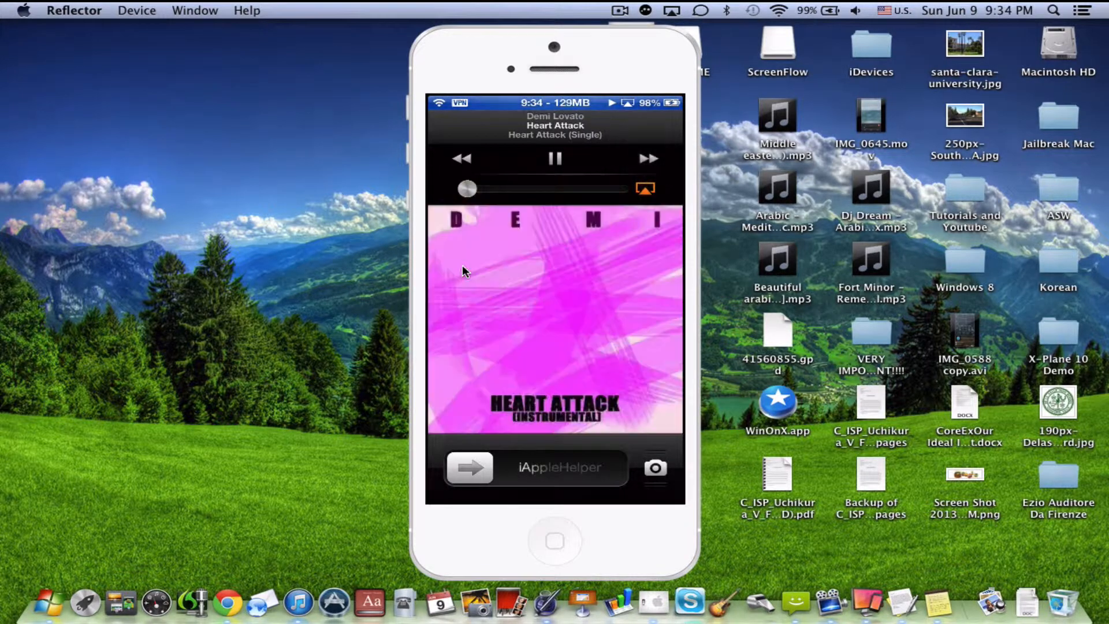
click(646, 159)
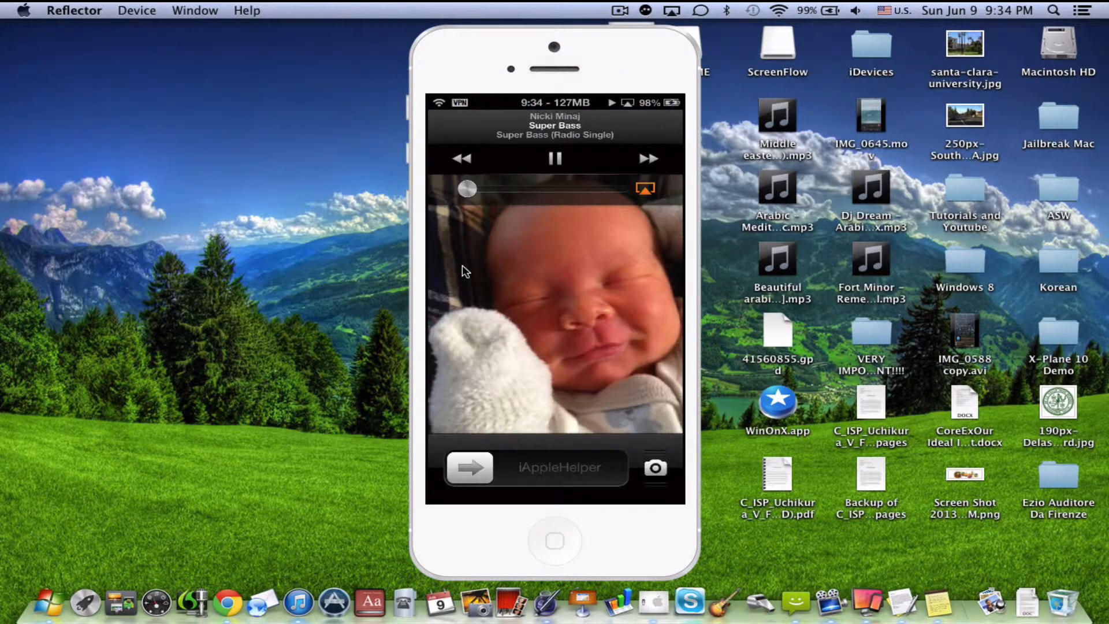
Unlock the mirrored iPhone and begin a Cydia search starting with 'B'.
click(555, 157)
text(B)
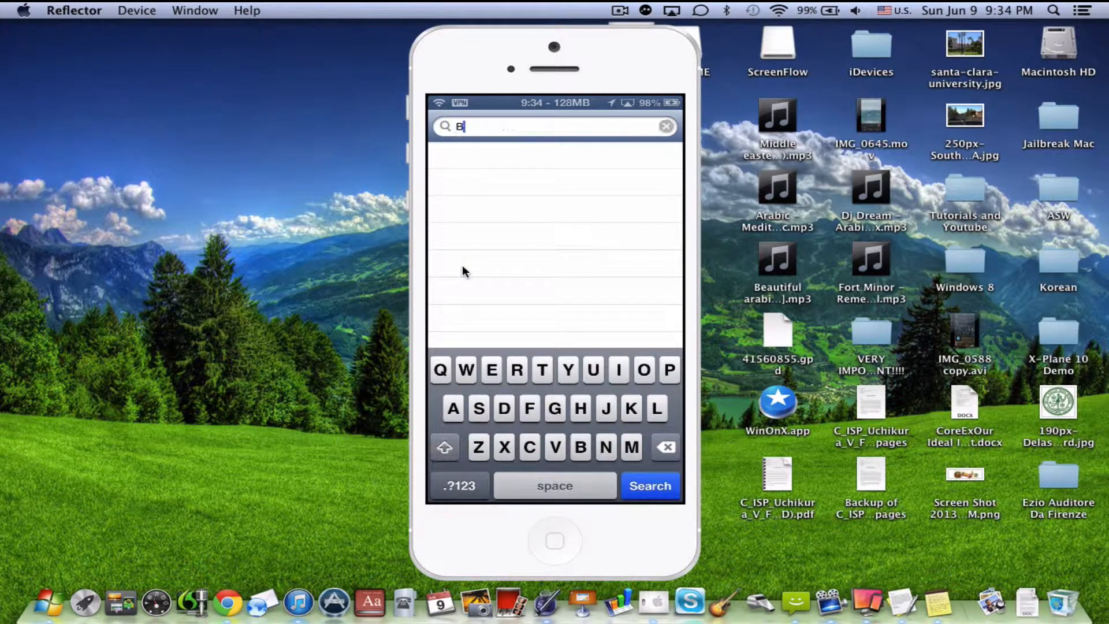
Search Cydia for 'Brid' and open the installed Bridge package.
text(rid)
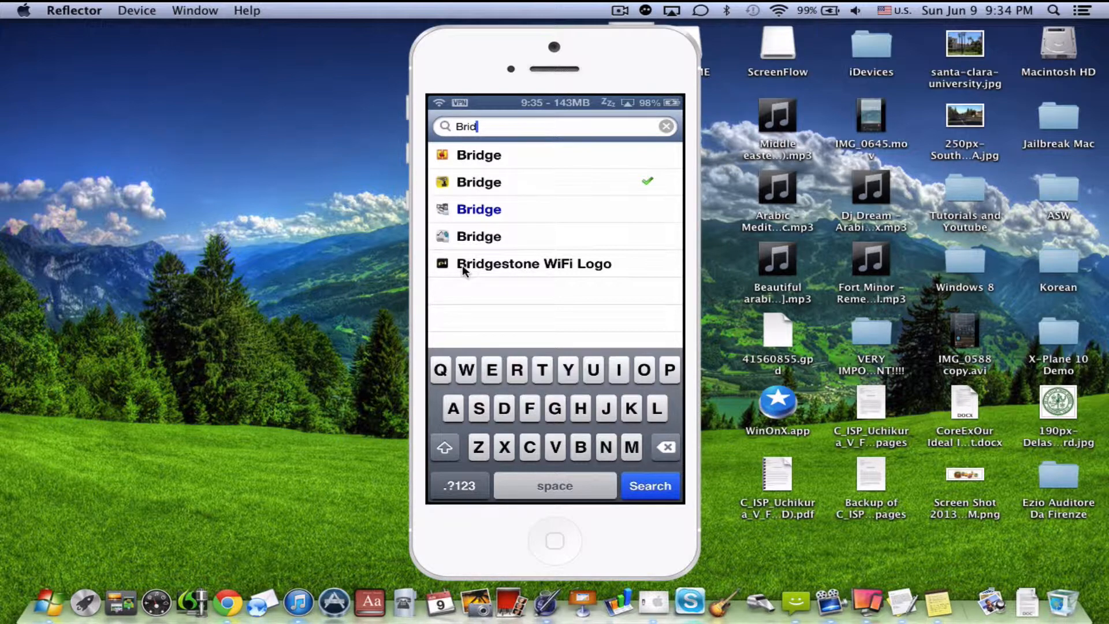
click(666, 126)
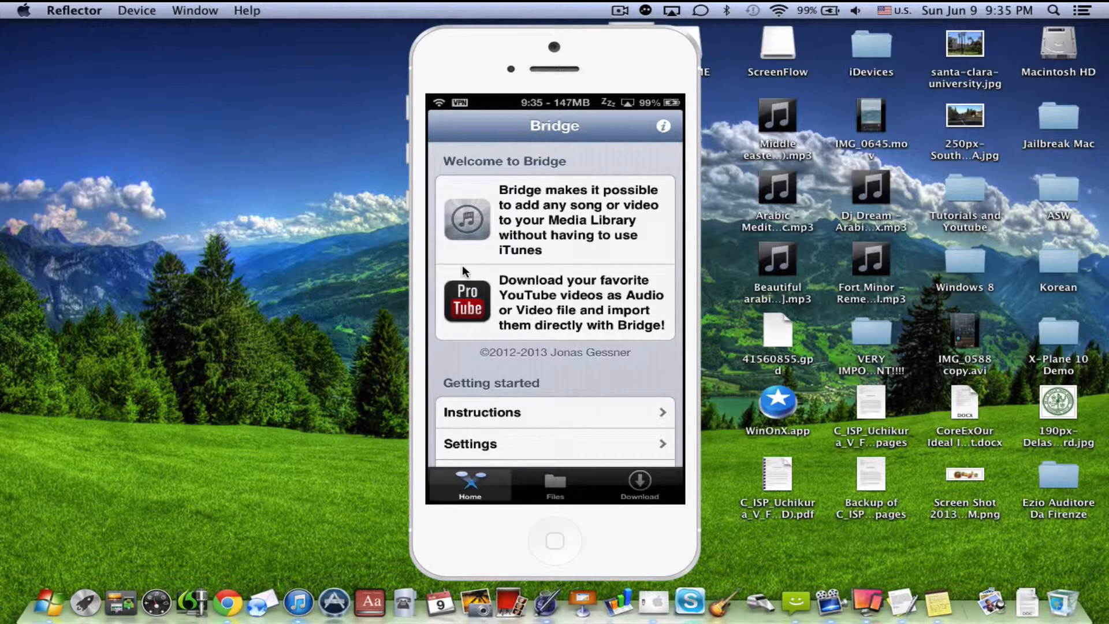
Browse Bridge's Files to Media > Pandora, tick the first three MP3s including All-American Girl, and start importing.
click(554, 485)
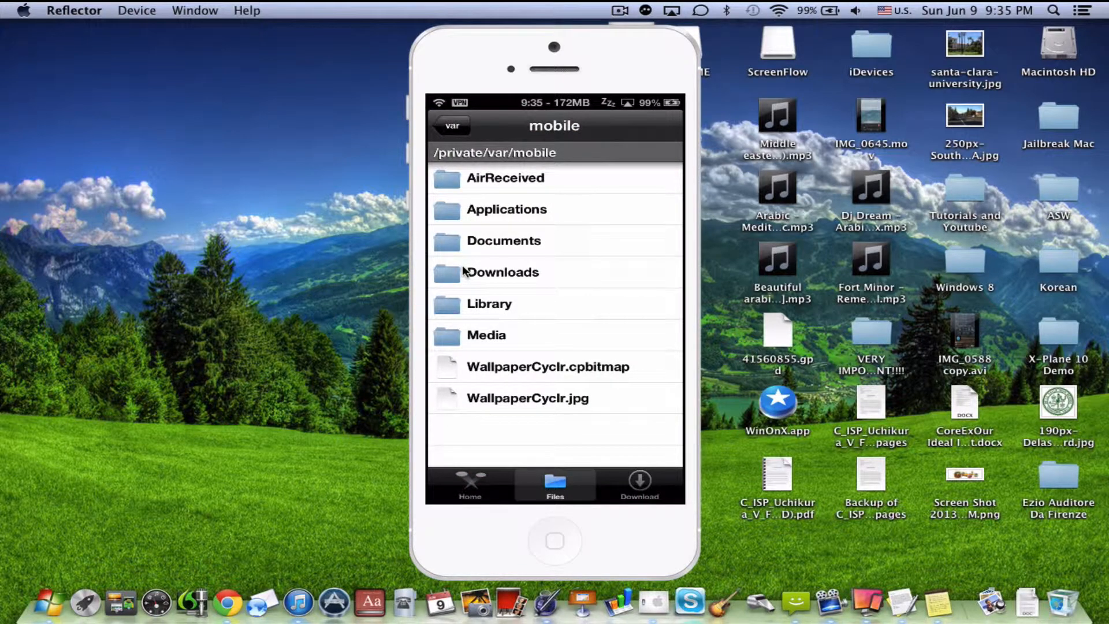
click(486, 335)
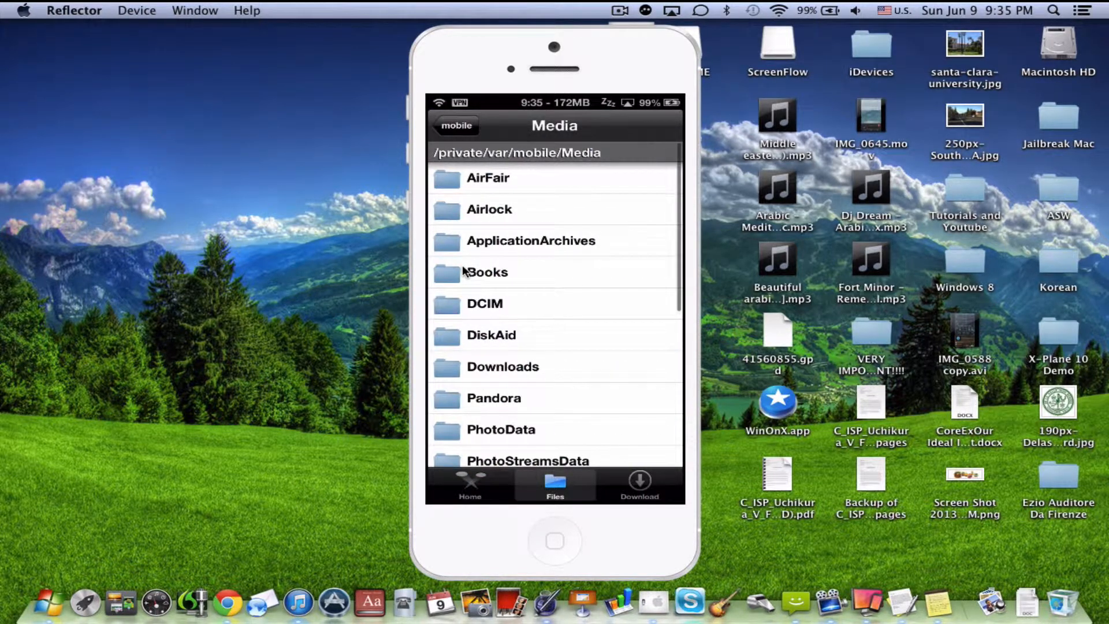
click(493, 398)
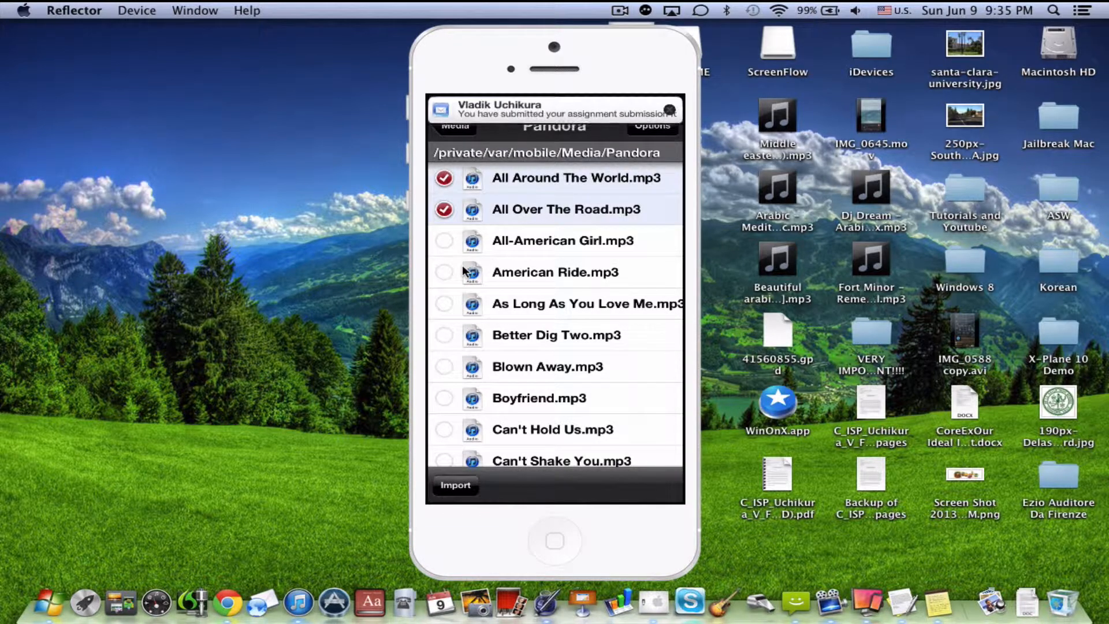
click(444, 240)
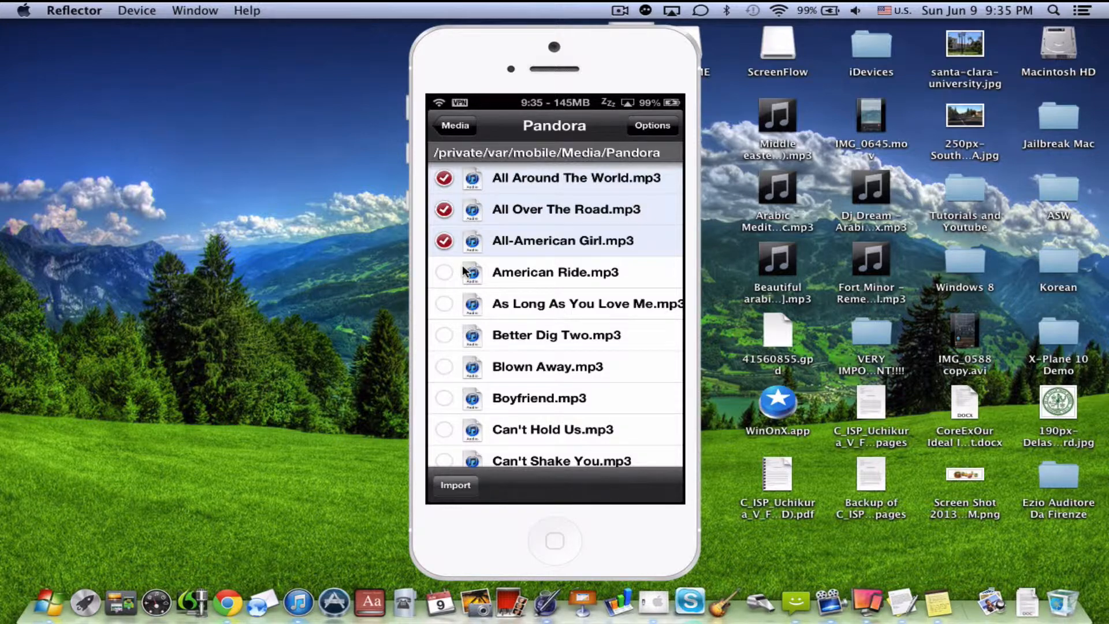
click(454, 486)
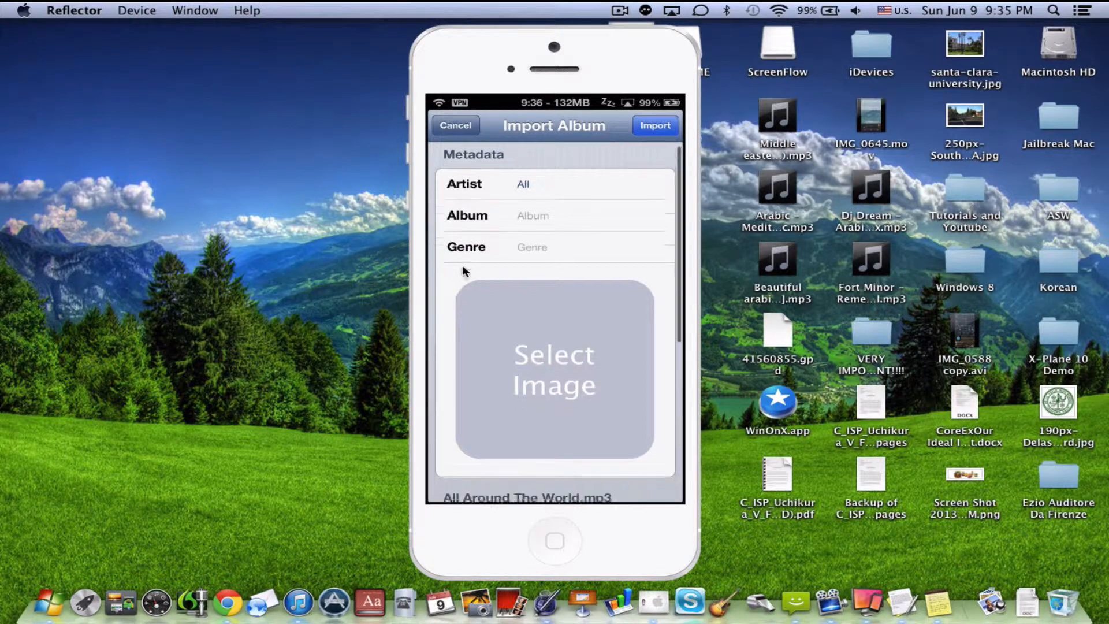
Review the Import Album details, import the three songs with artist All, and return Home.
scroll(down, 3)
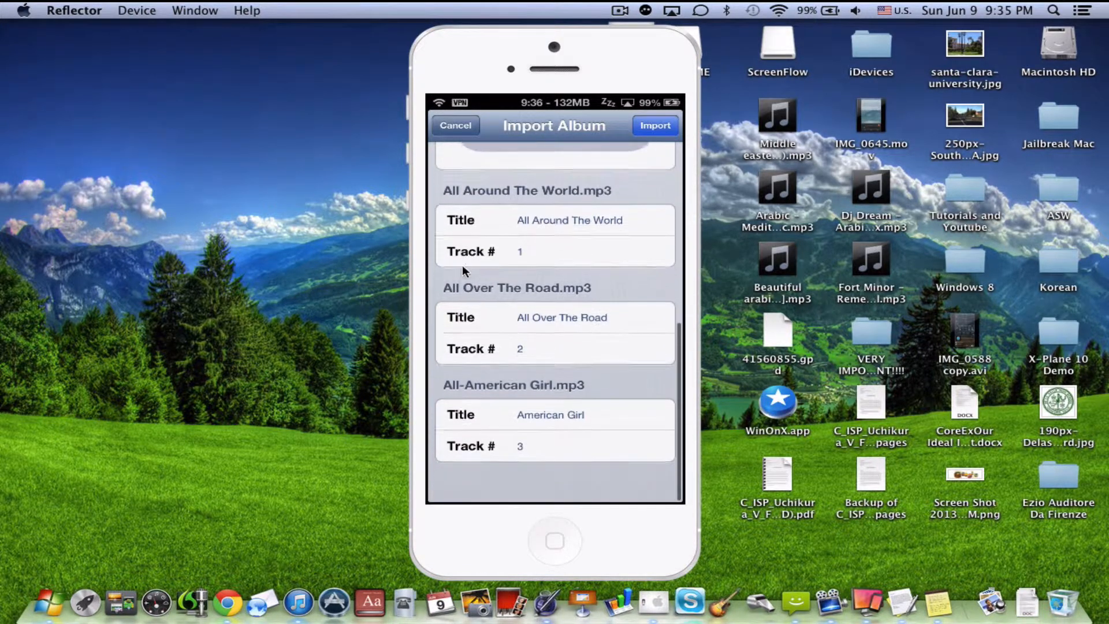
scroll(down, 3)
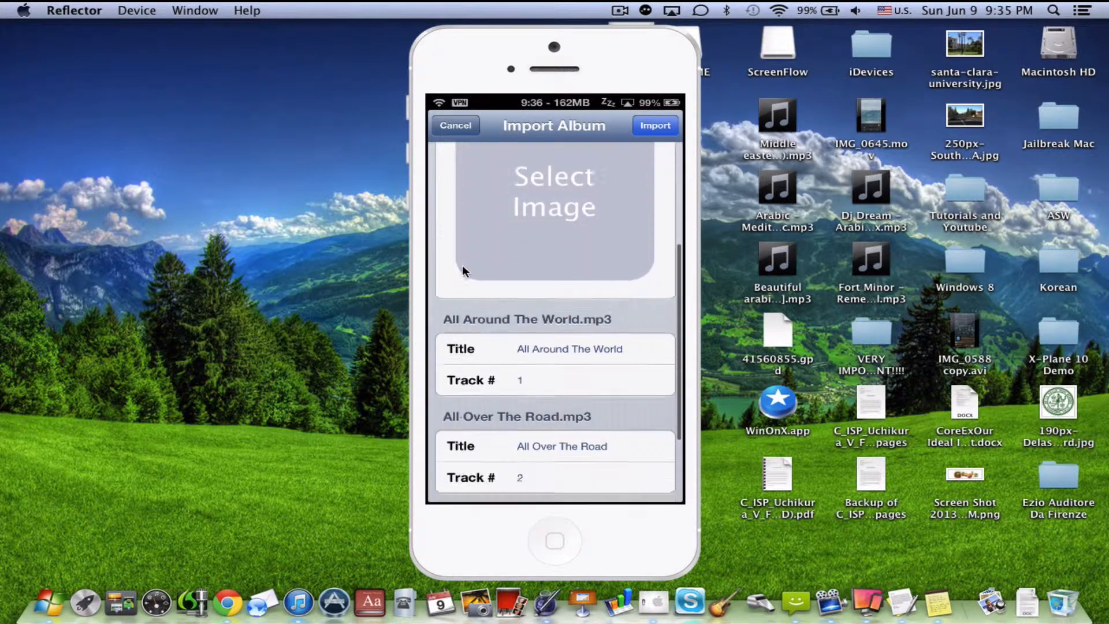
click(456, 125)
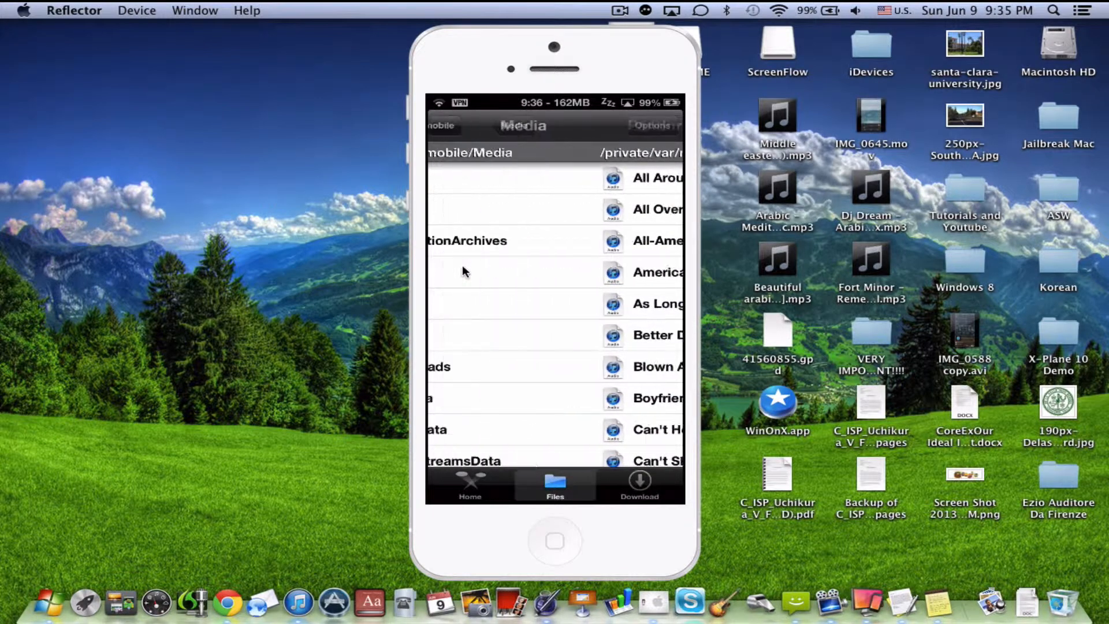
click(441, 125)
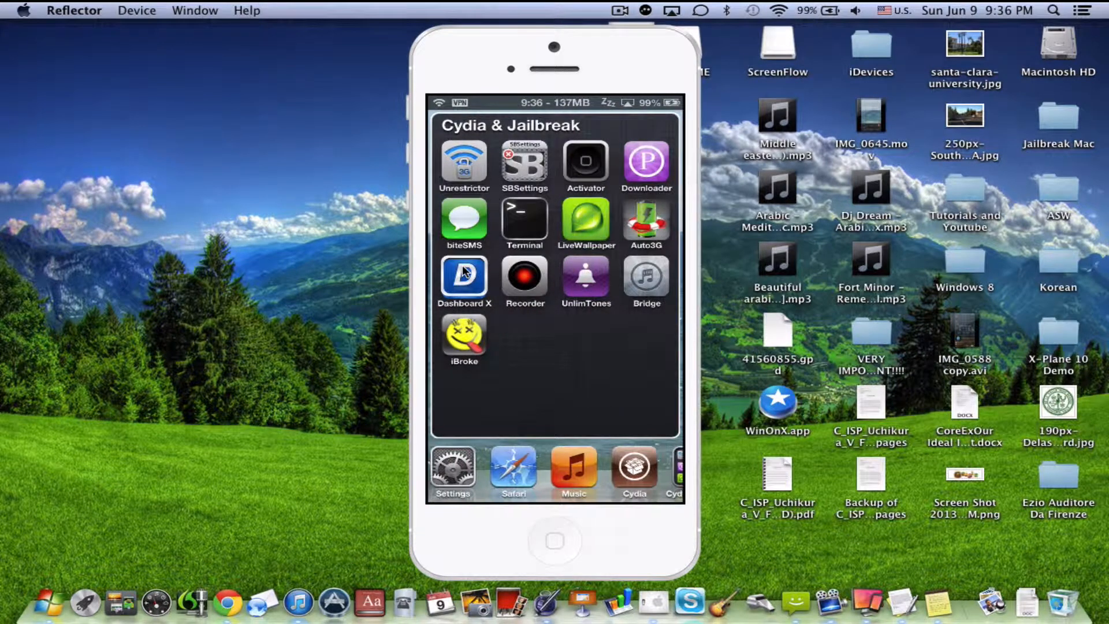
Search Music for 'All' and scroll through the artist All's 76 songs.
click(573, 470)
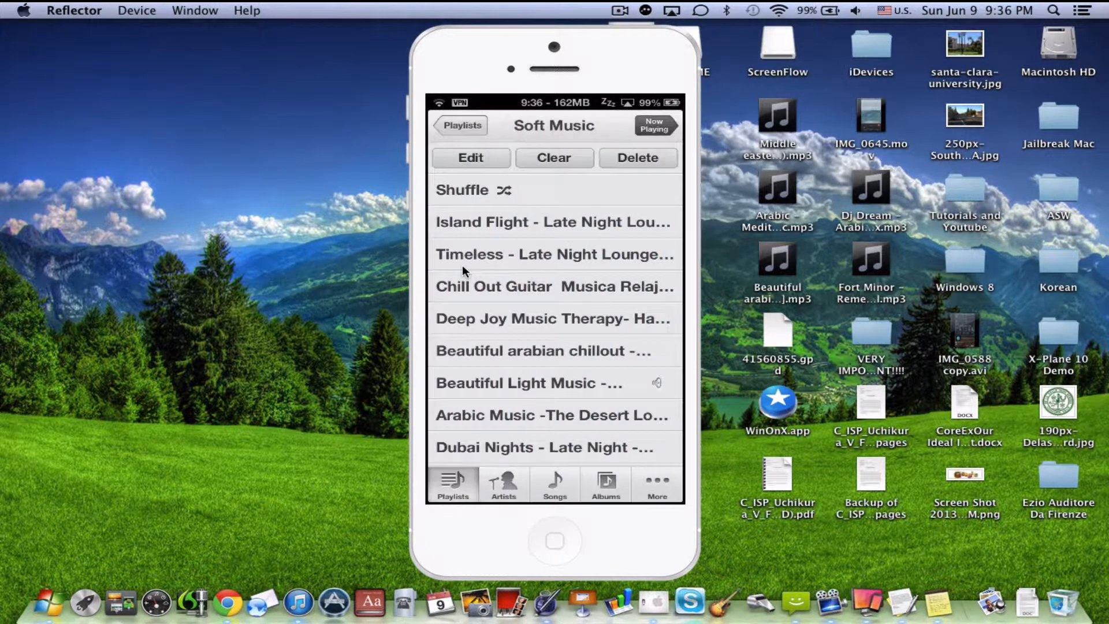
scroll(down, 3)
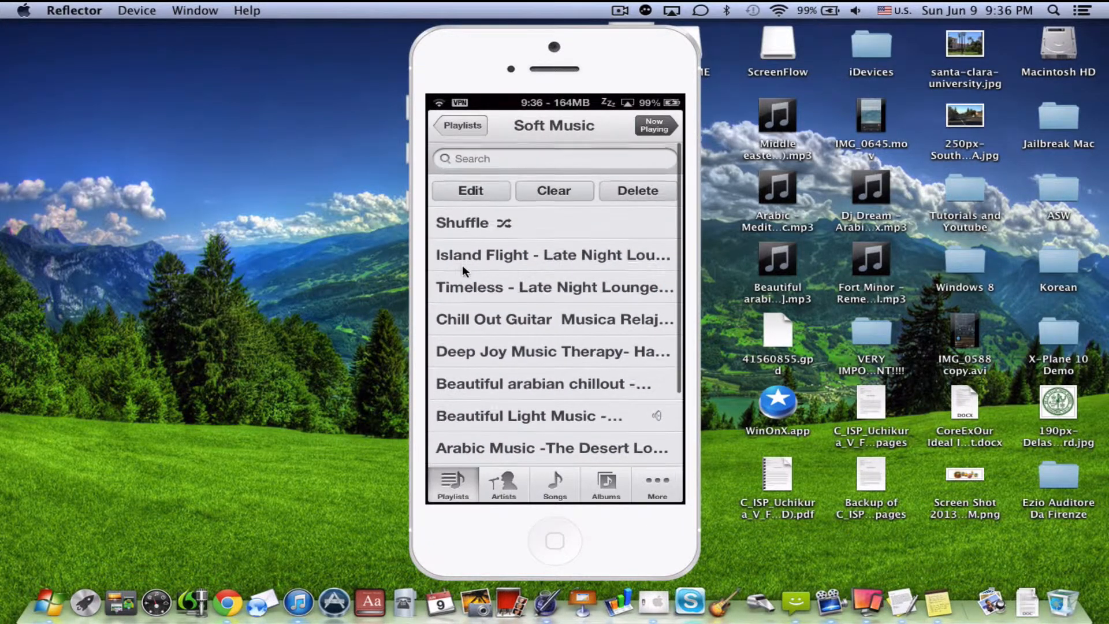
click(554, 158)
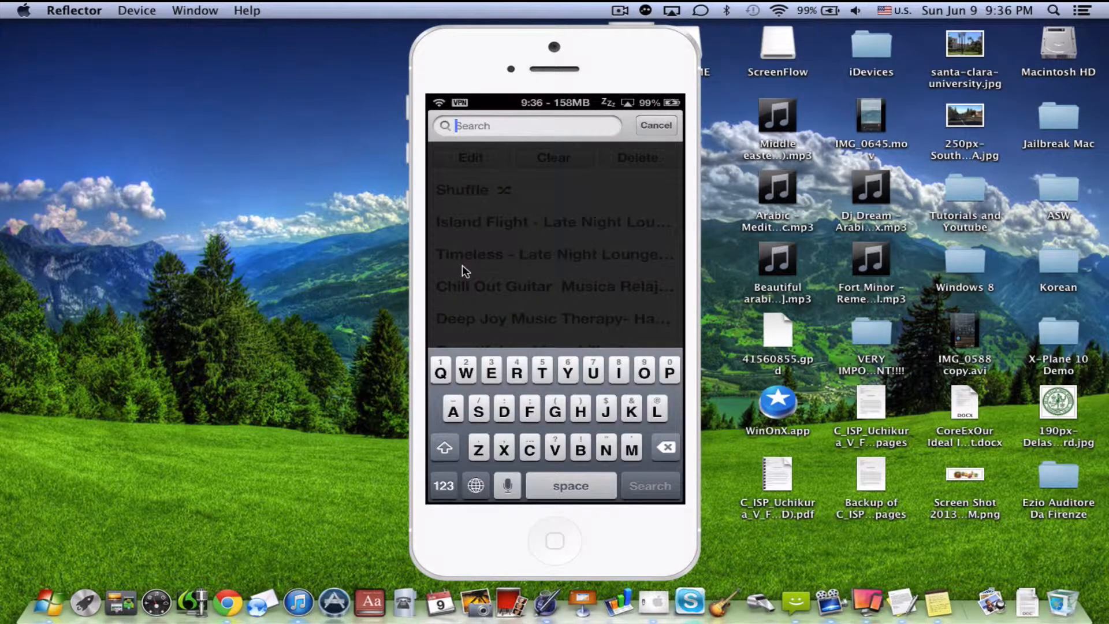
text(All)
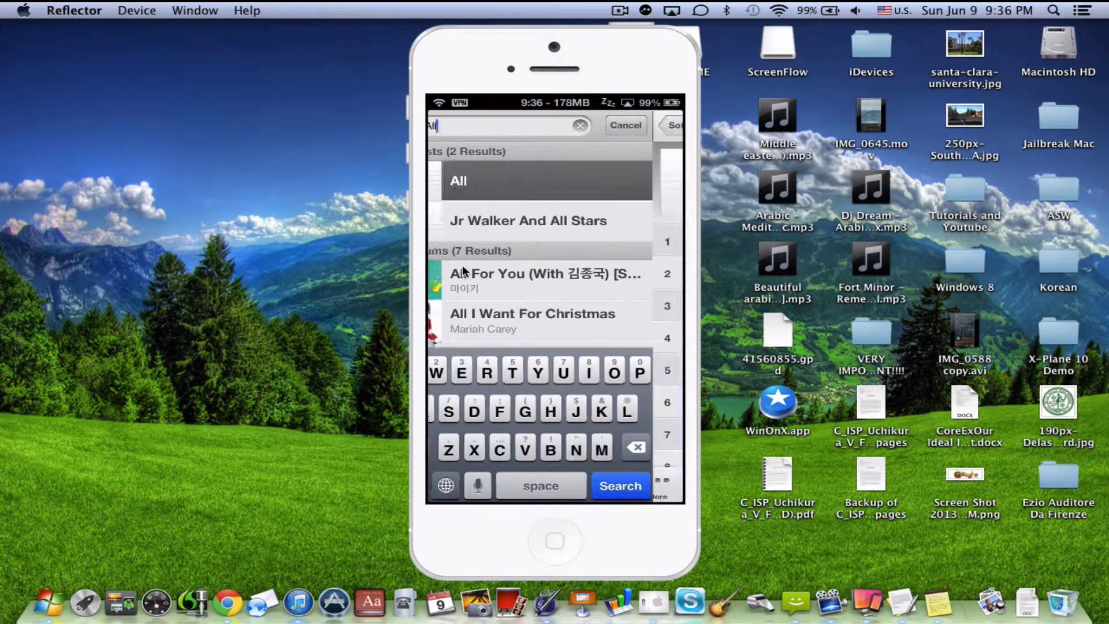
click(458, 181)
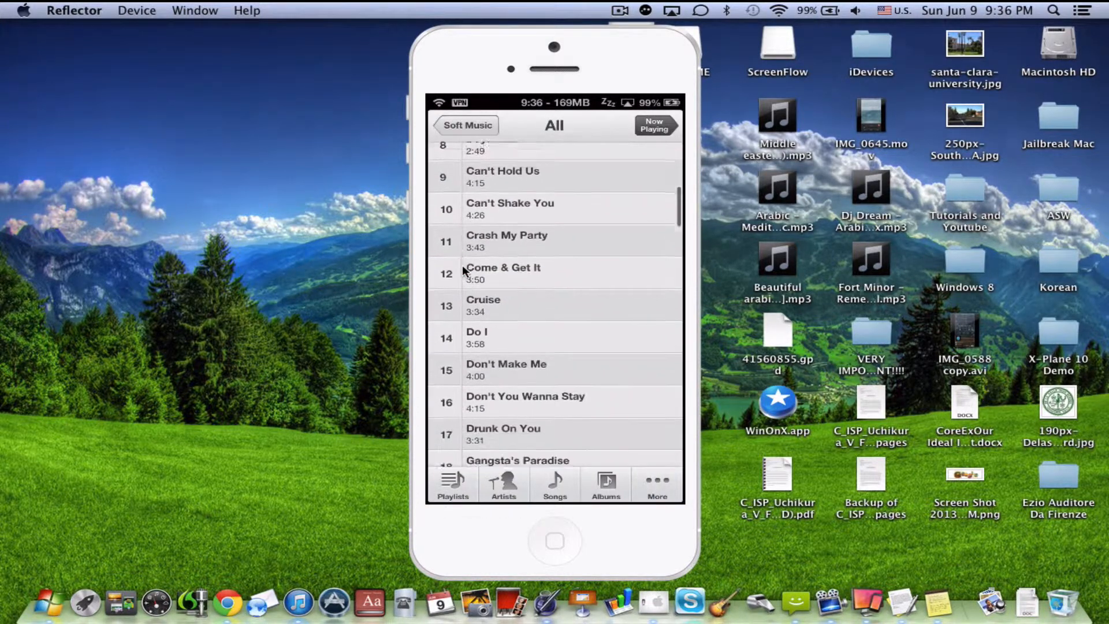
scroll(down, 3)
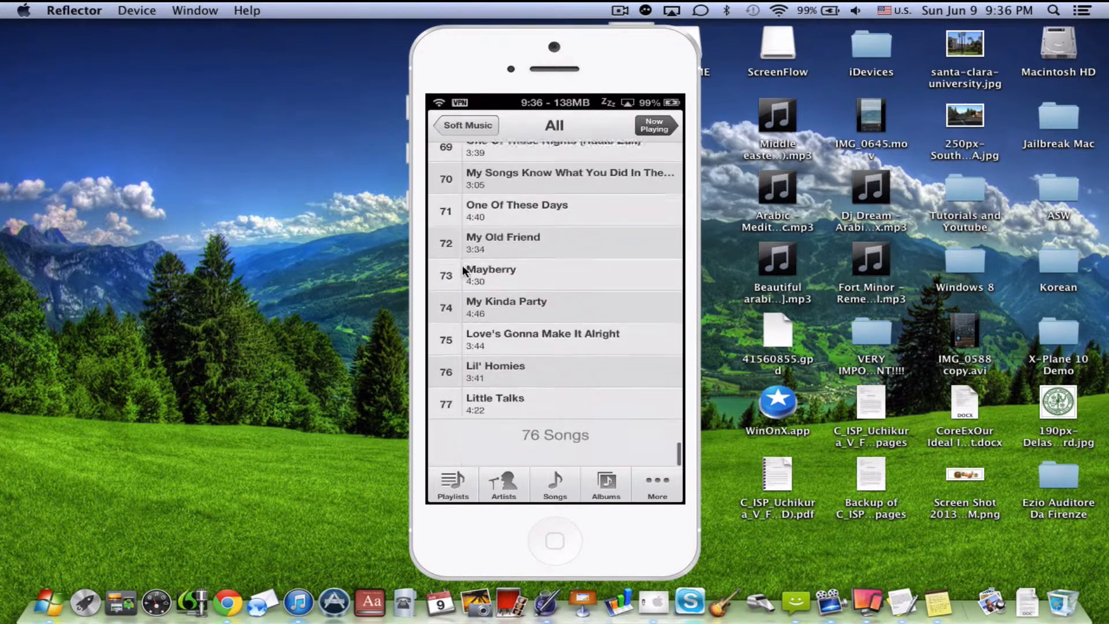
scroll(down, 3)
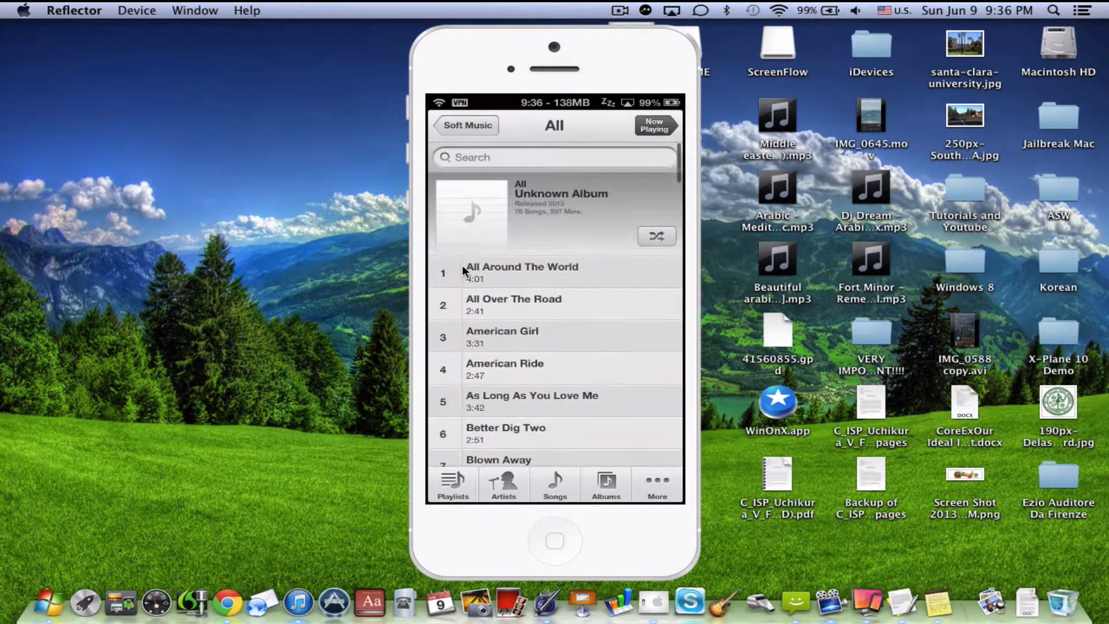